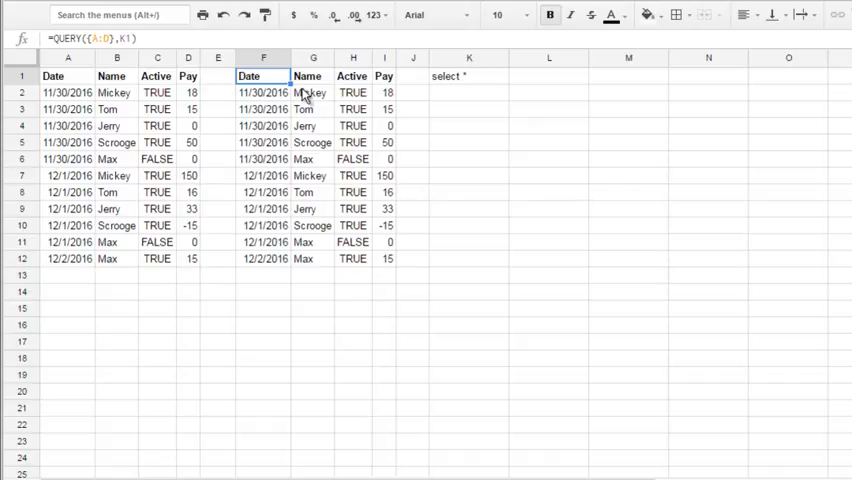
{"action": "mouse_move", "coordinate": [234, 98]}
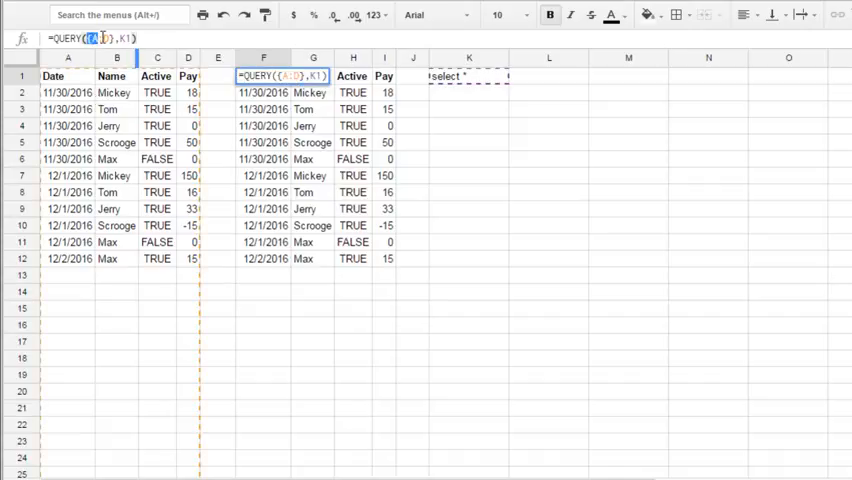
- Review the select string in K1 and the failing QUERY formula in F1 to see why it returned #REF!
{"action": "left_click", "coordinate": [136, 40]}
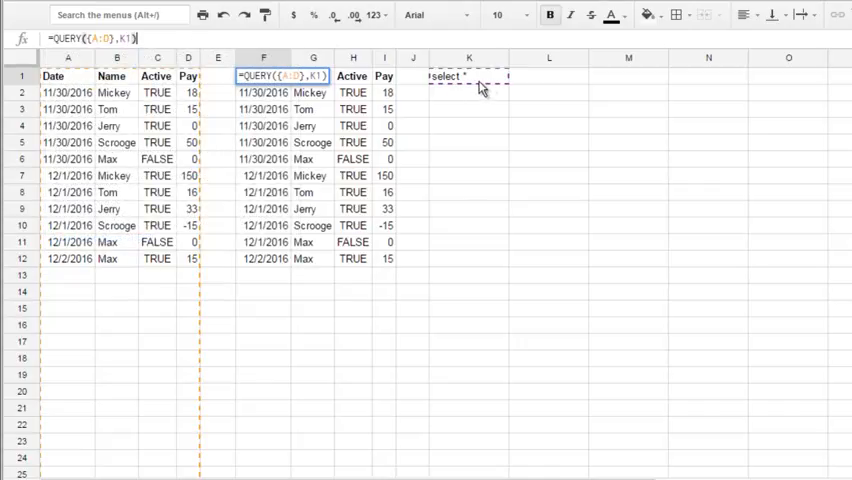
{"action": "left_click", "coordinate": [468, 76]}
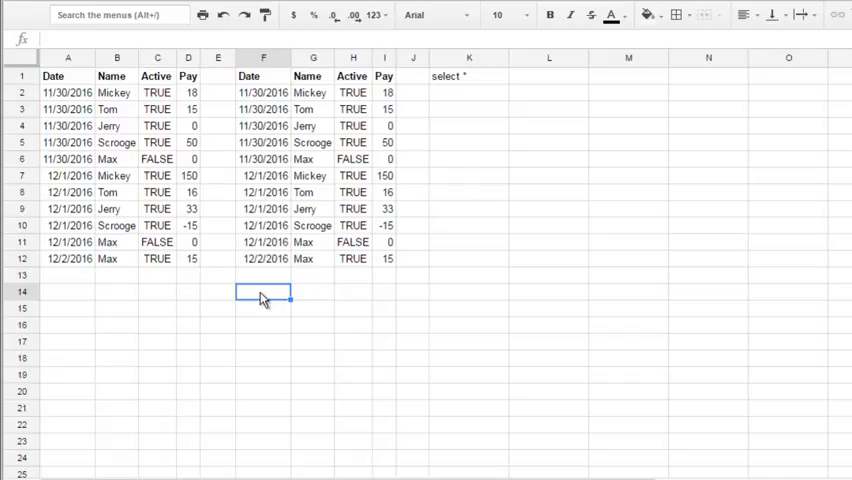
{"action": "type", "text": "some text"}
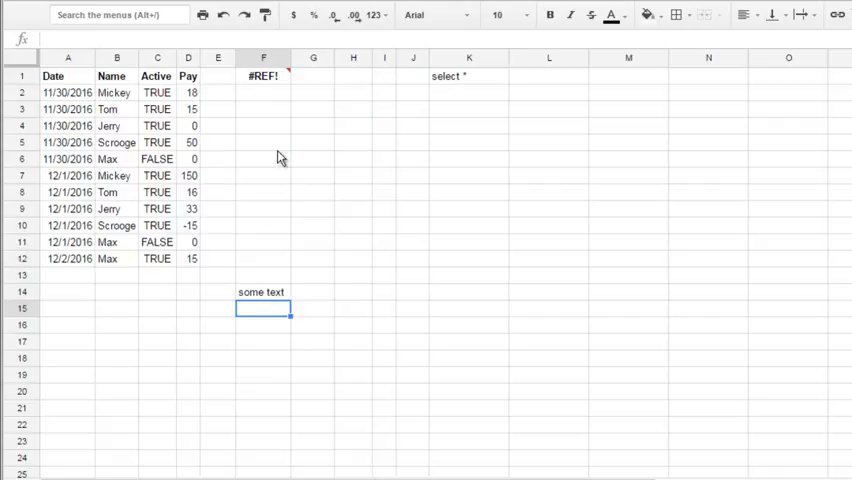
{"action": "mouse_move", "coordinate": [268, 300]}
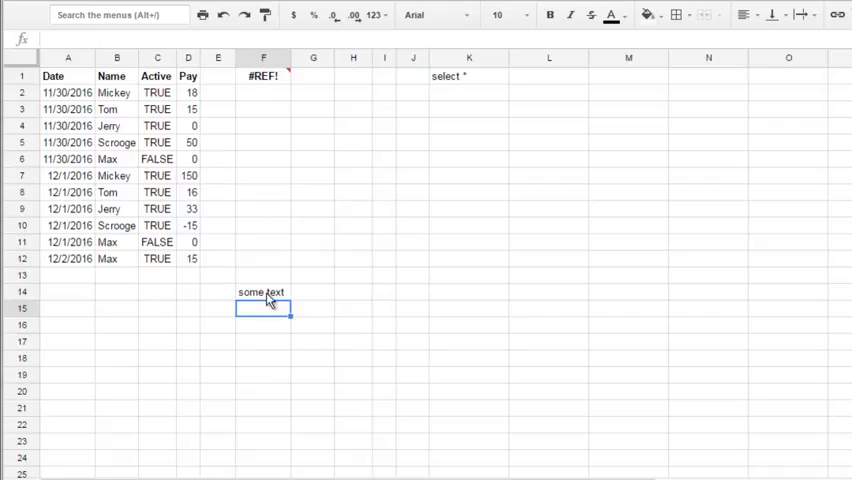
{"action": "mouse_move", "coordinate": [276, 118]}
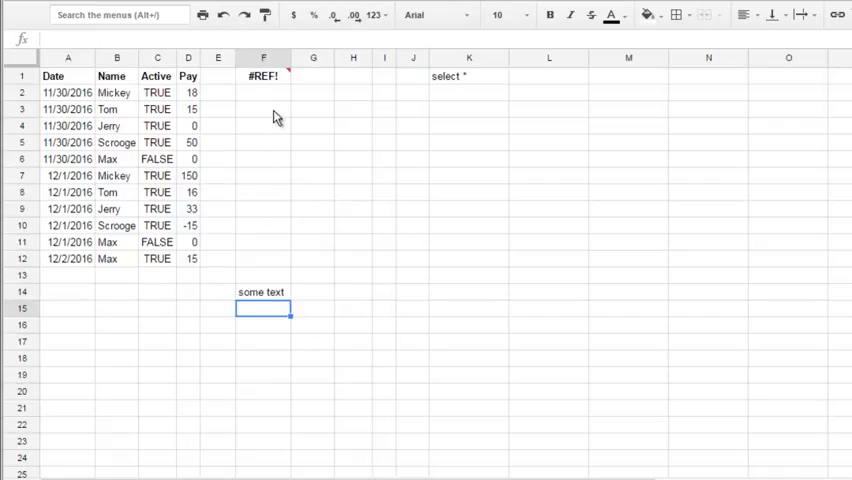
{"action": "mouse_move", "coordinate": [260, 76]}
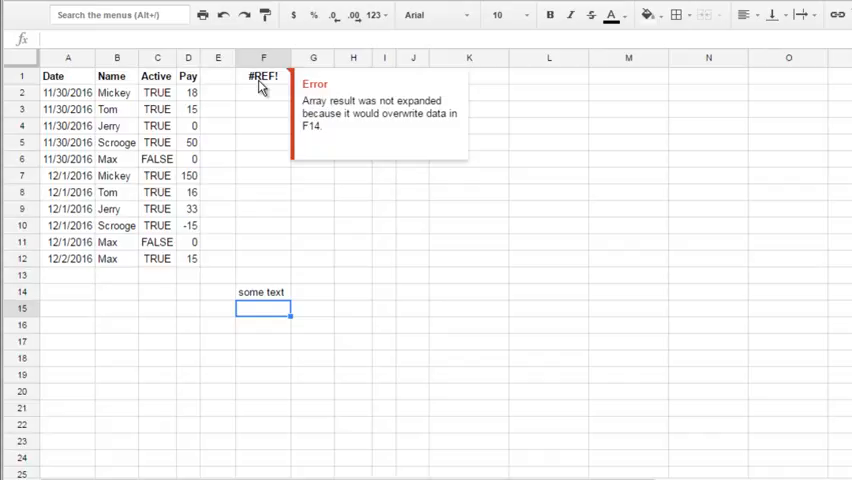
{"action": "left_click", "coordinate": [260, 76]}
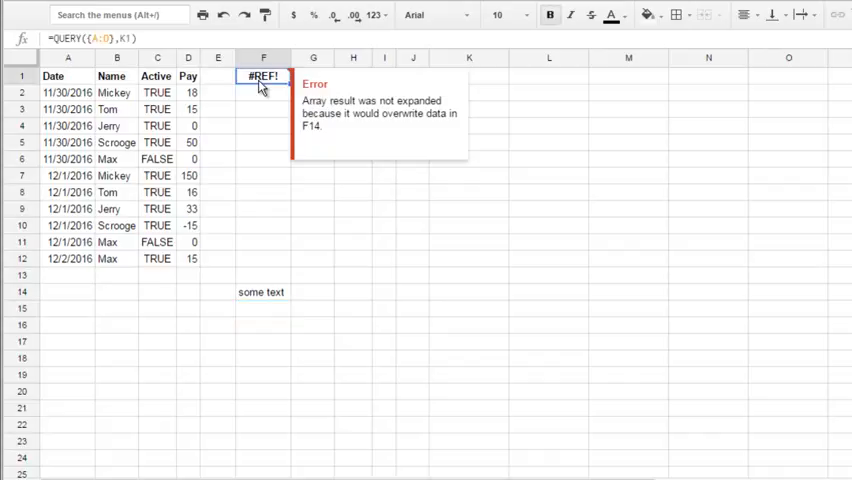
{"action": "left_click", "coordinate": [262, 292]}
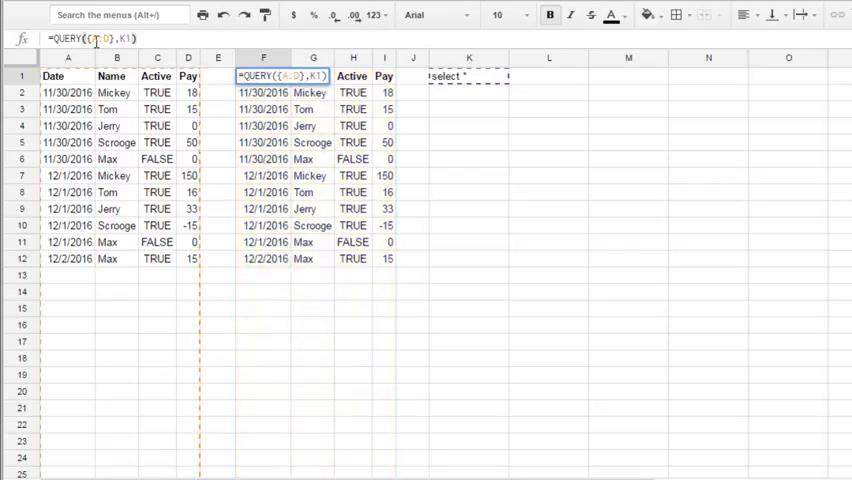
{"action": "left_click", "coordinate": [96, 38]}
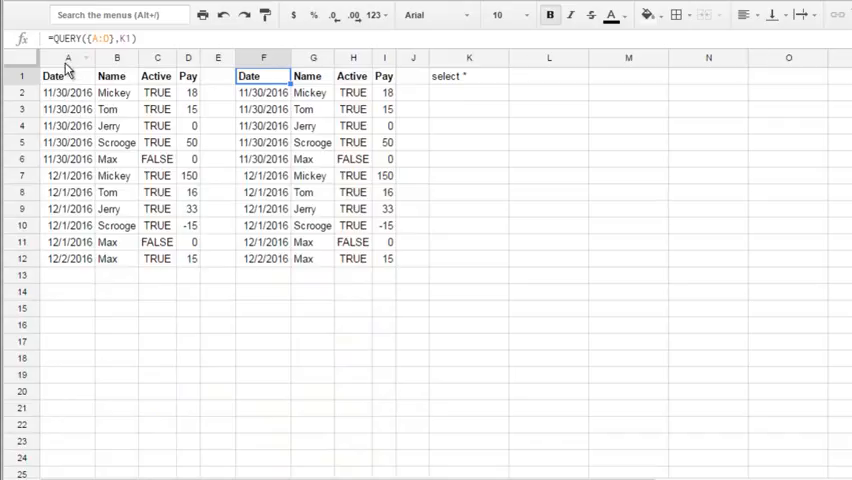
- Rewrite K1 as select * where not Col1 is null so empty rows are skipped
{"action": "left_click", "coordinate": [112, 72]}
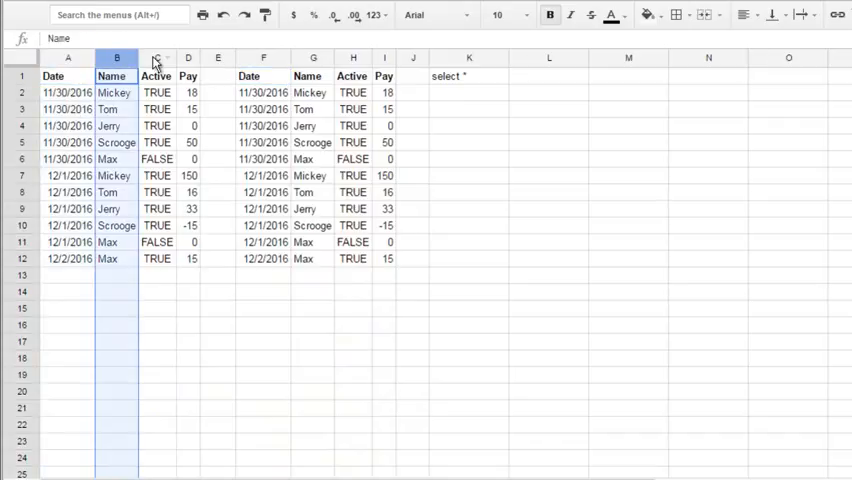
{"action": "left_click", "coordinate": [188, 56]}
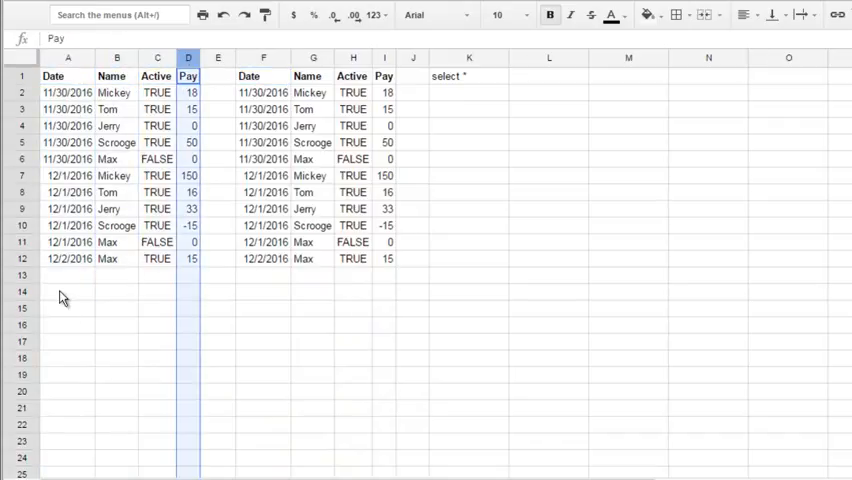
{"action": "left_click", "coordinate": [468, 76]}
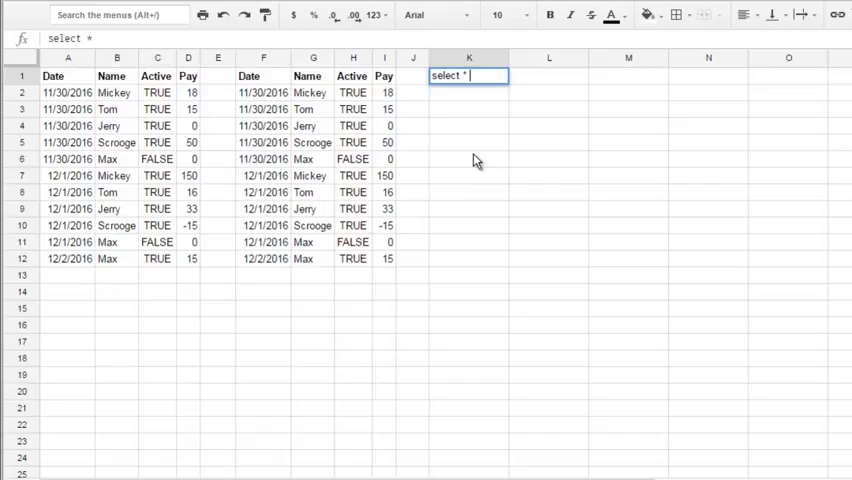
{"action": "type", "text": "where COl"}
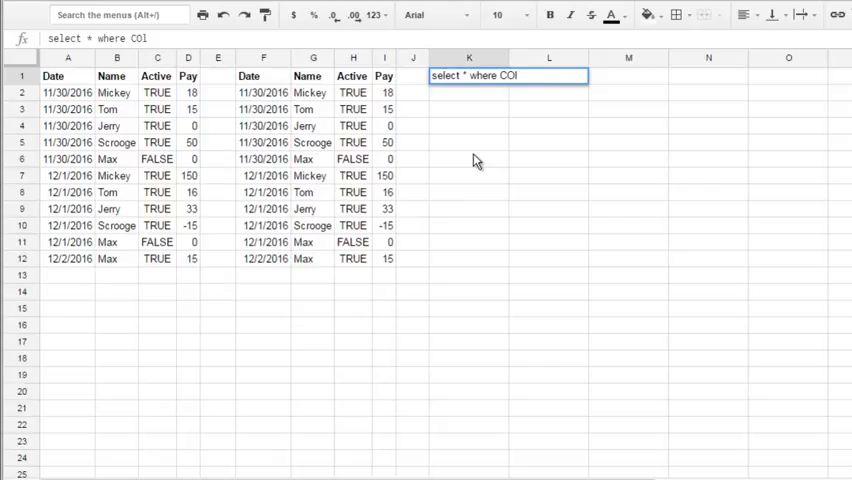
{"action": "key", "text": "Backspace"}
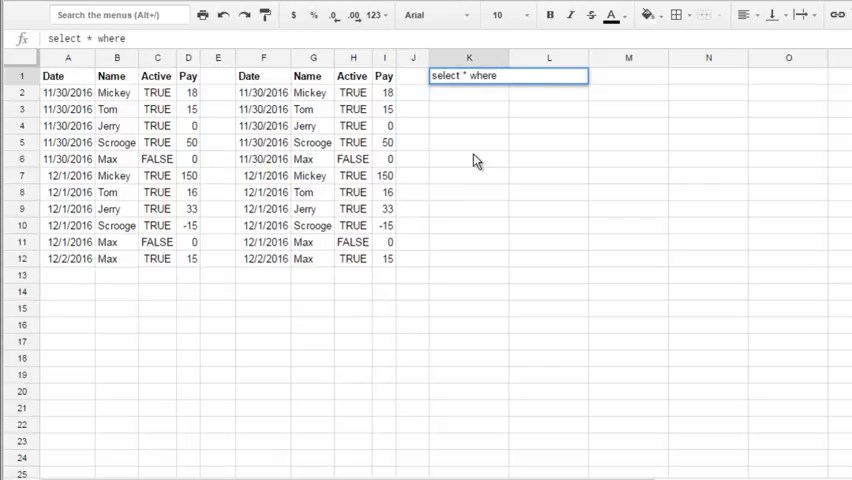
{"action": "type", "text": "not Col1 i"}
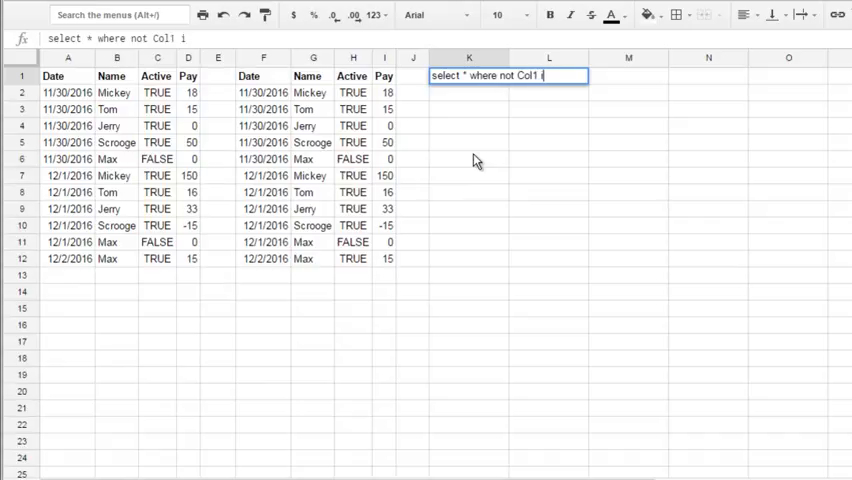
{"action": "type", "text": "s null"}
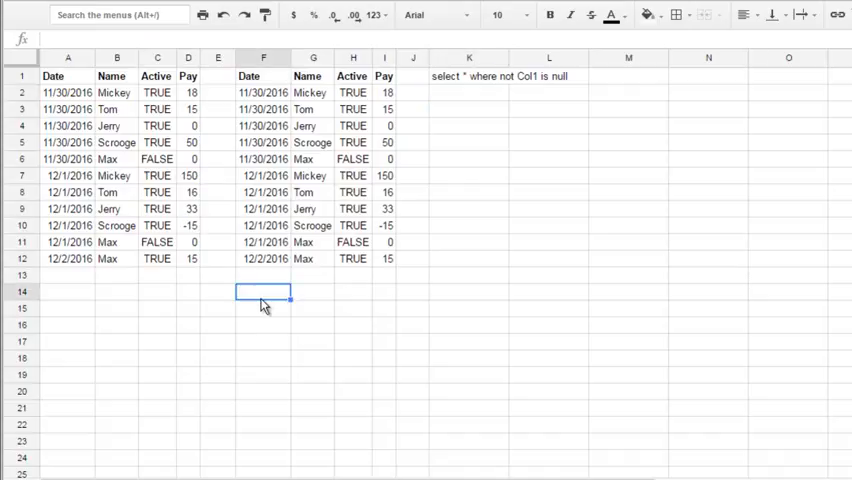
- Enter the word text in F14 below the results and inspect K1, the Name header and the first date and name values
{"action": "type", "text": "text"}
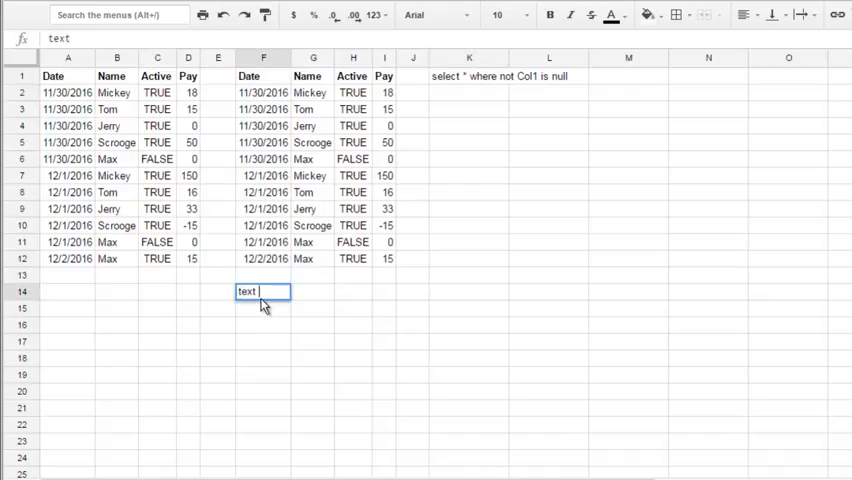
{"action": "key", "text": "Enter"}
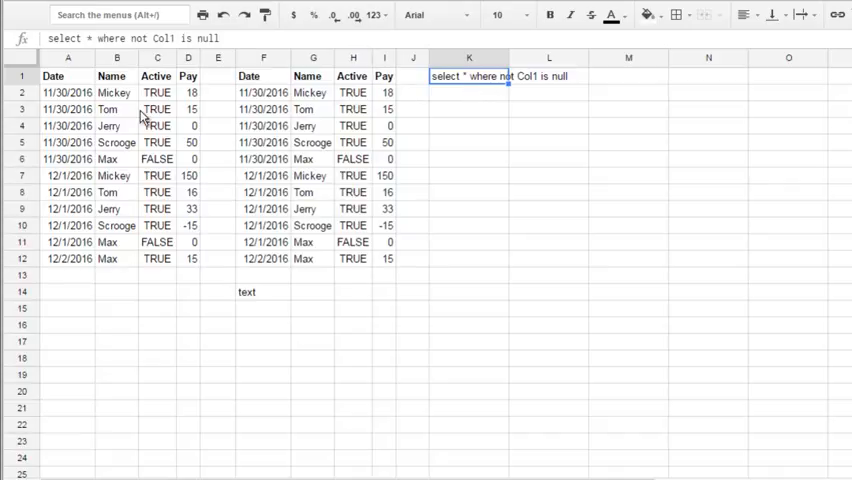
{"action": "left_click", "coordinate": [118, 54]}
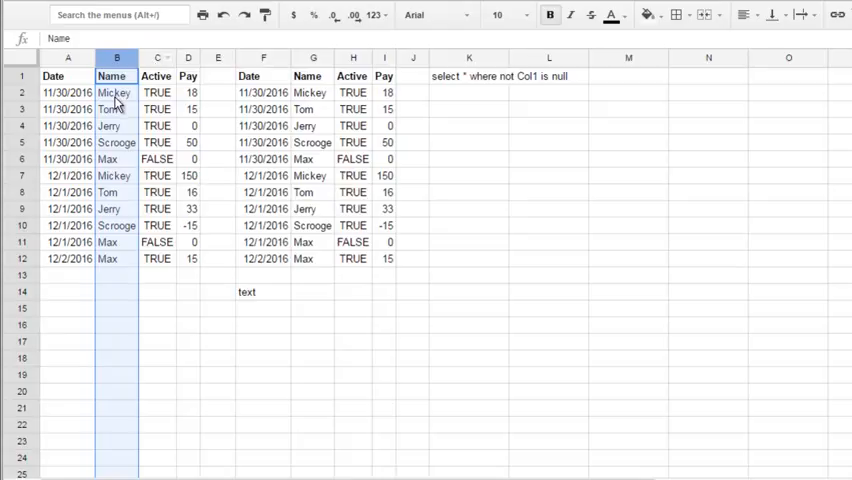
{"action": "left_click", "coordinate": [110, 192]}
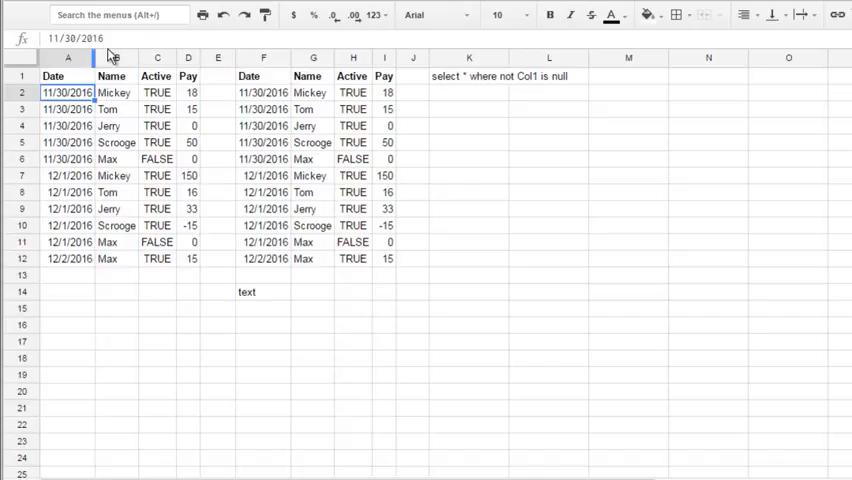
{"action": "left_click", "coordinate": [120, 92]}
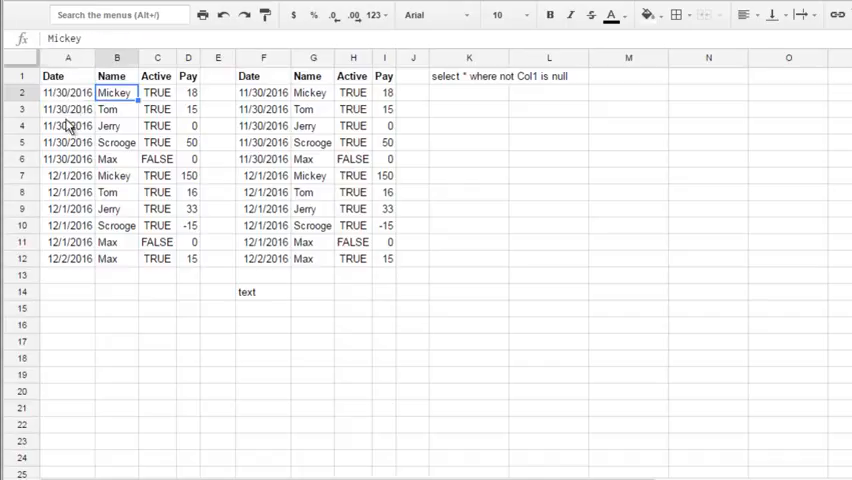
{"action": "left_click", "coordinate": [68, 92]}
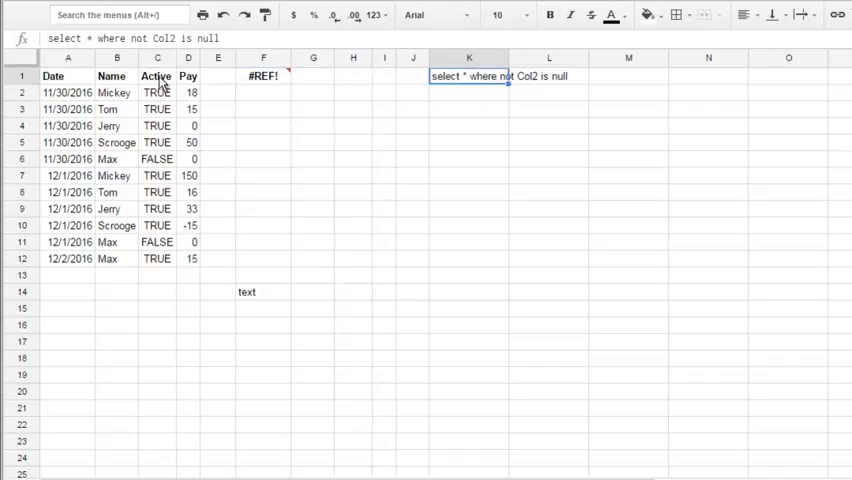
{"action": "mouse_move", "coordinate": [400, 78]}
{"action": "type", "text": "3"}
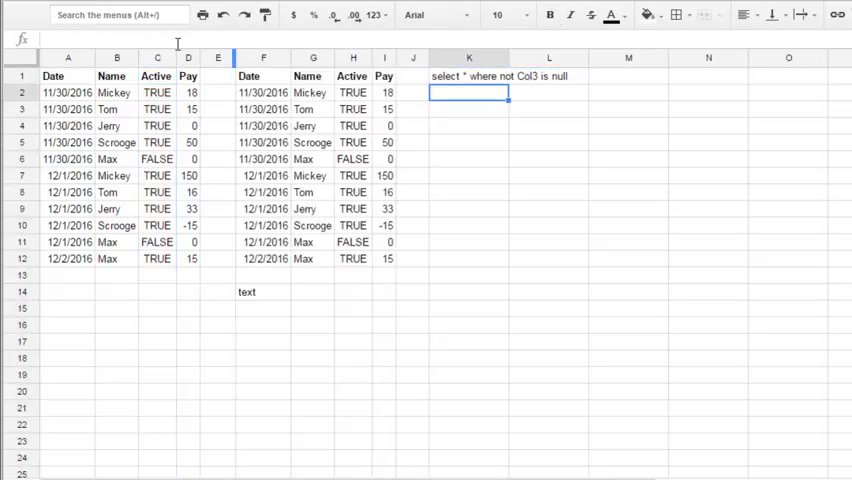
- Retry K1's select string with Col3 and then Col4 in where not ColN is null
{"action": "left_click", "coordinate": [468, 76]}
{"action": "type", "text": "4"}
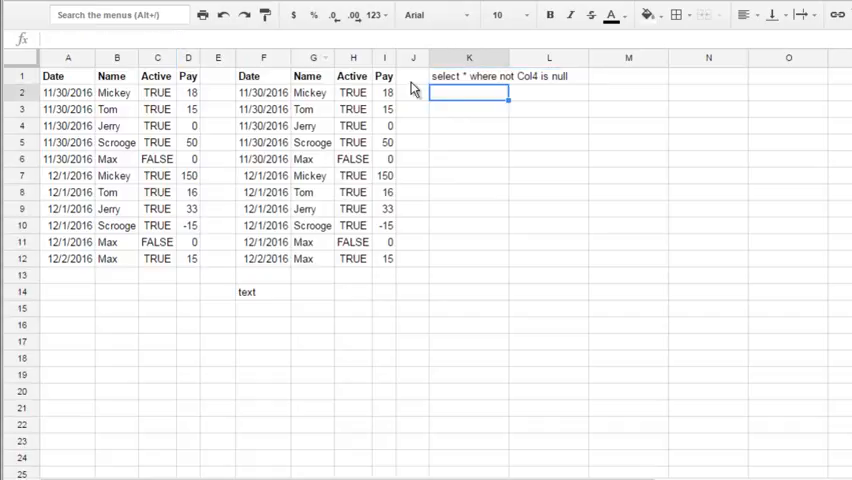
{"action": "left_click", "coordinate": [468, 76]}
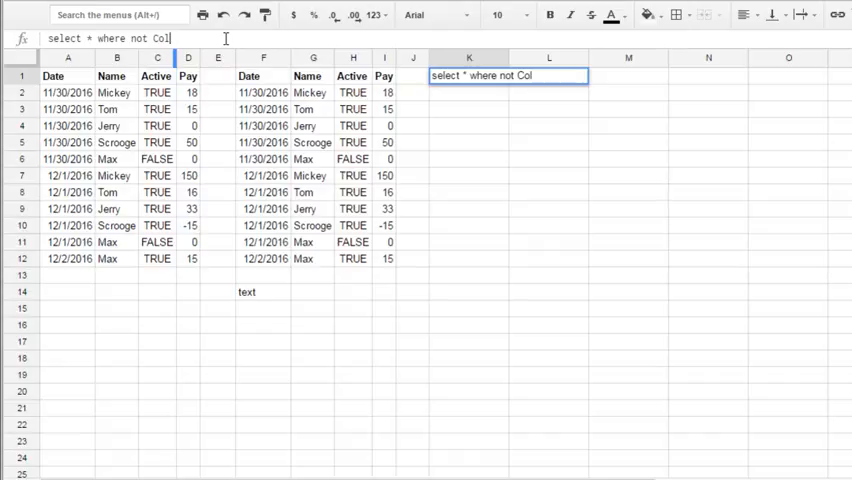
- Set K1 to select * where Col2 <> '' and confirm it
{"action": "type", "text": "2"}
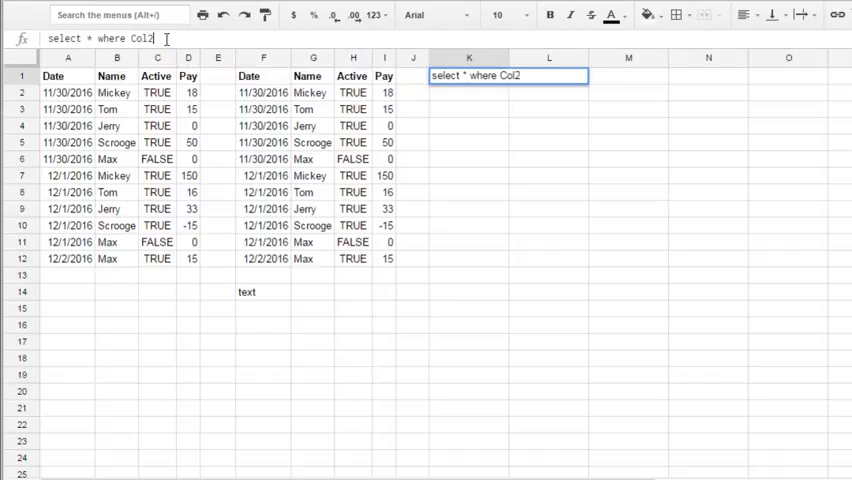
{"action": "type", "text": "<"}
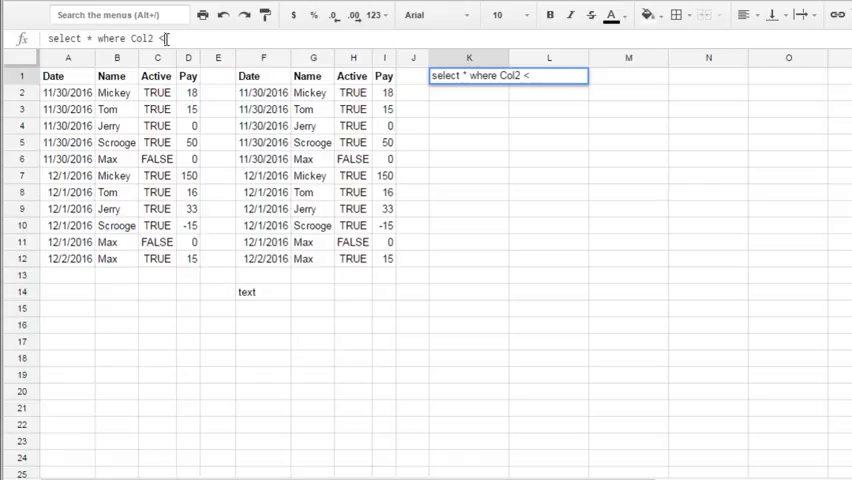
{"action": "type", "text": "> ''"}
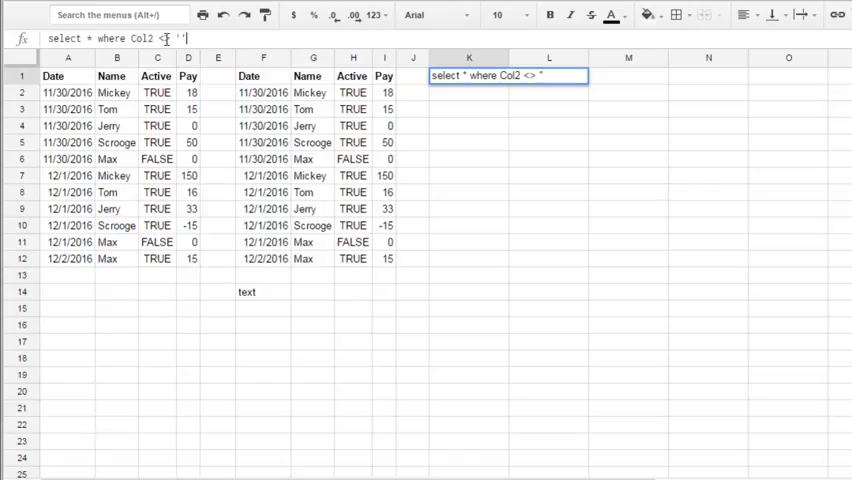
{"action": "key", "text": "Enter"}
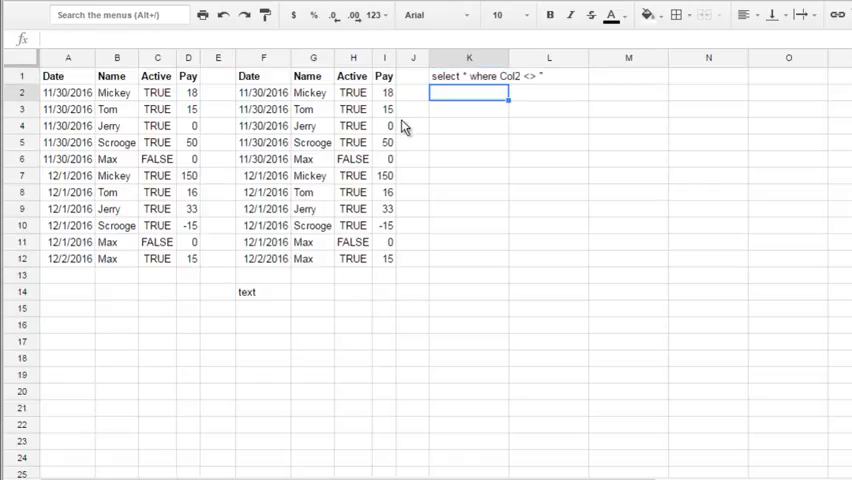
- Change the comparison to != so K1 reads select * where Col2 != ''
{"action": "left_click", "coordinate": [468, 76]}
{"action": "type", "text": "!"}
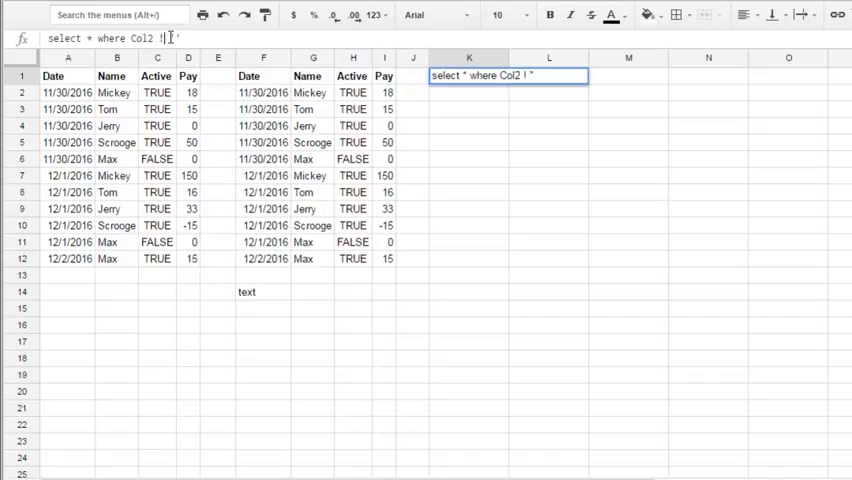
{"action": "type", "text": "="}
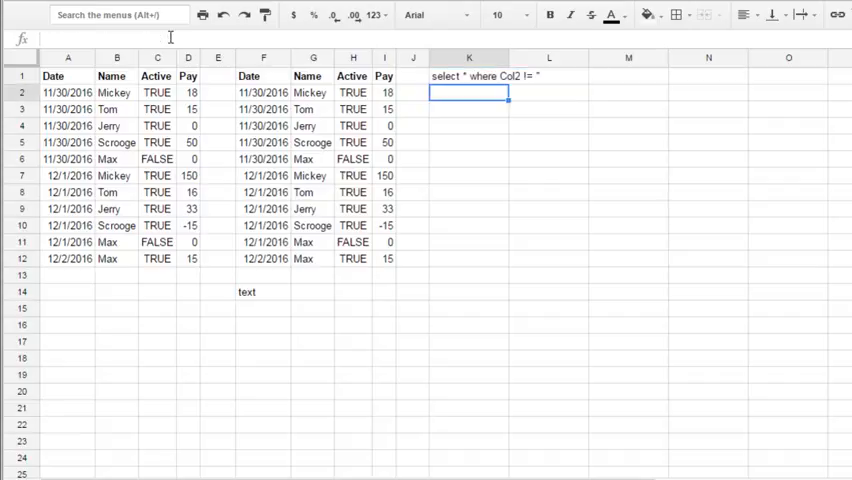
{"action": "left_click", "coordinate": [468, 76]}
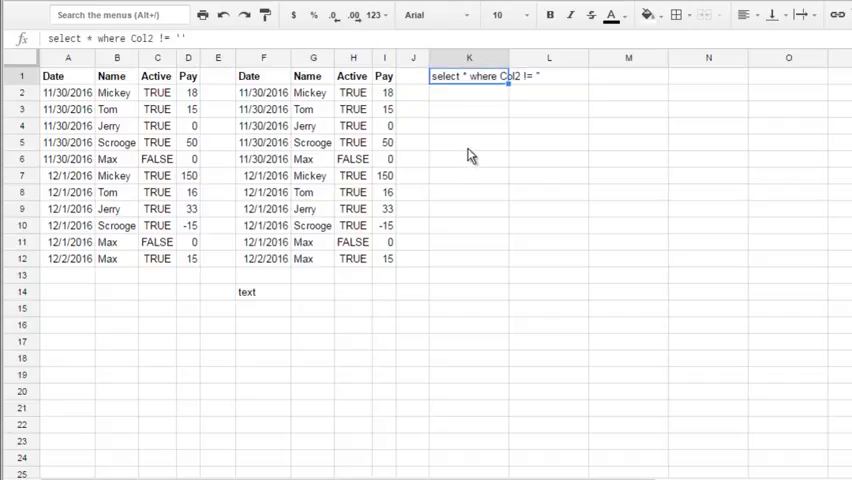